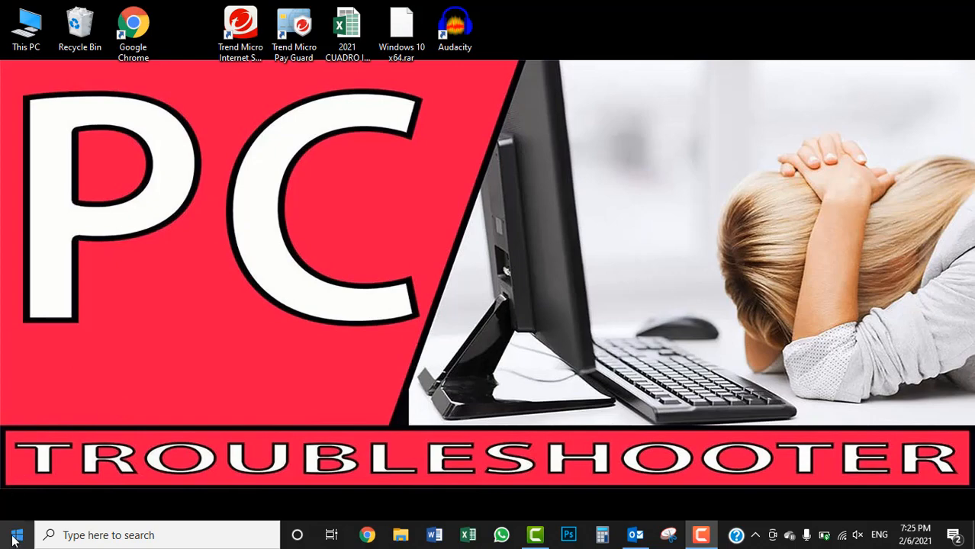
Bring up the Start menu to search for Microsoft Store
left_click(17, 534)
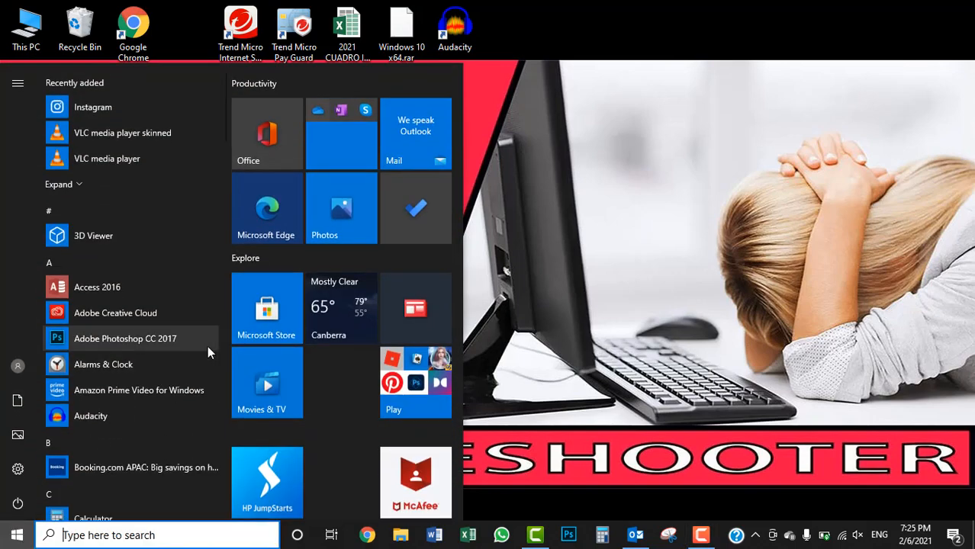
mouse_move(266, 308)
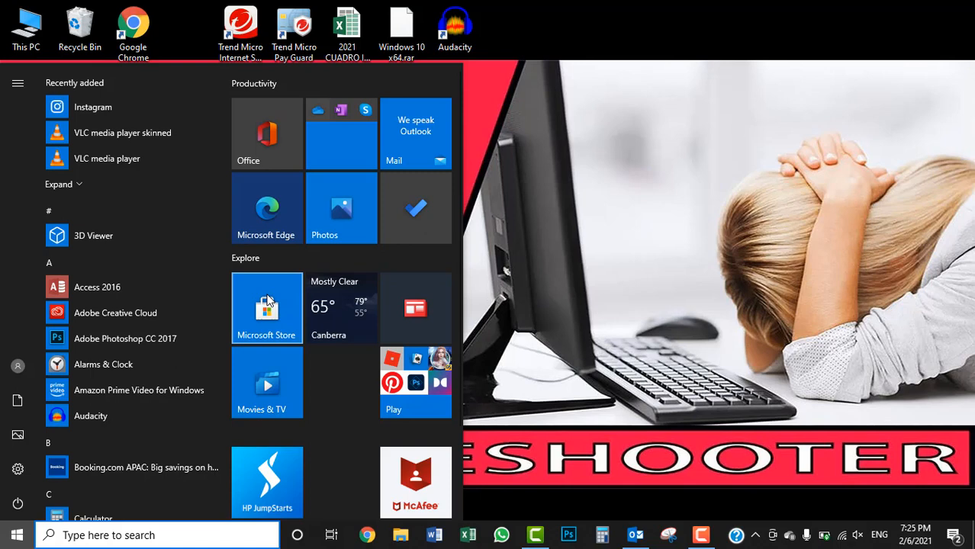
mouse_move(284, 316)
type("micros")
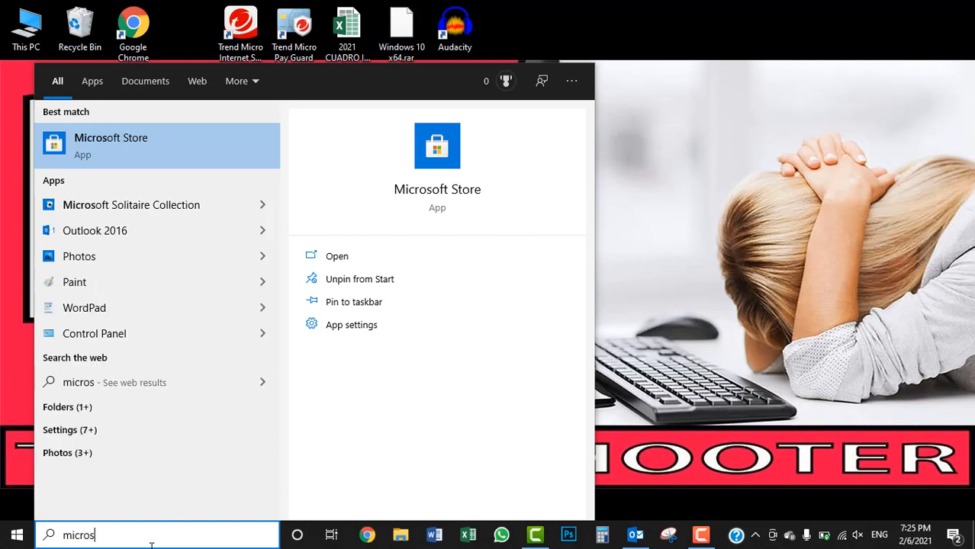
mouse_move(157, 146)
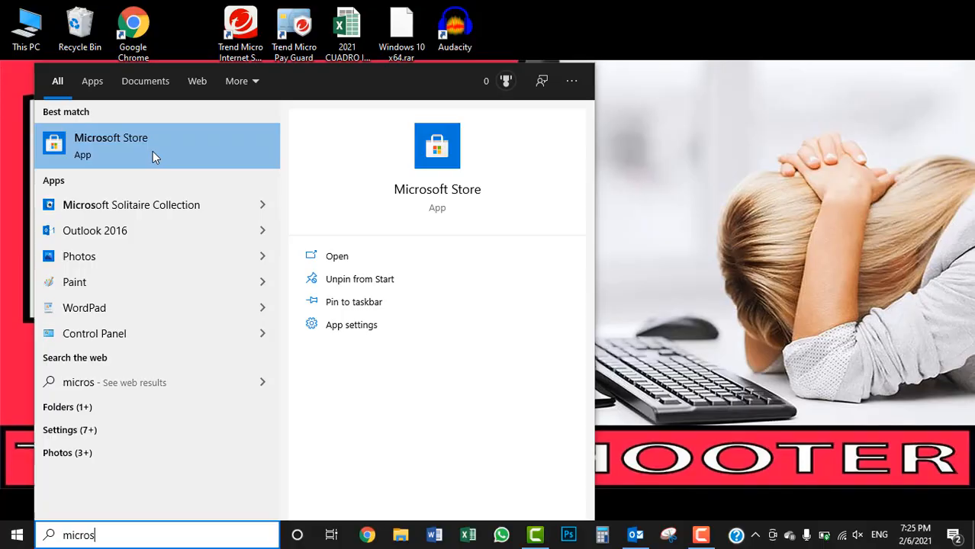
Launch Microsoft Store and search it for 'stan' to find the Stan streaming app
left_click(336, 256)
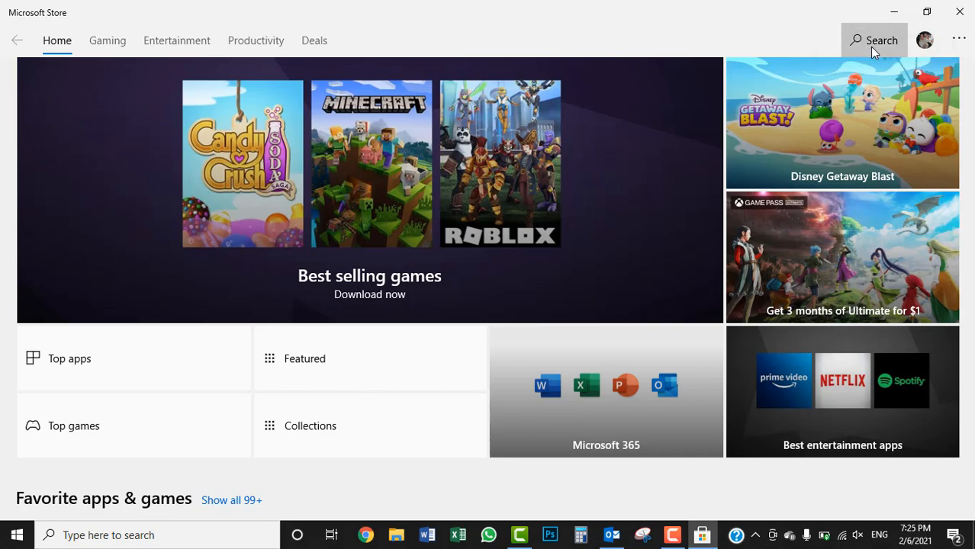
left_click(873, 40)
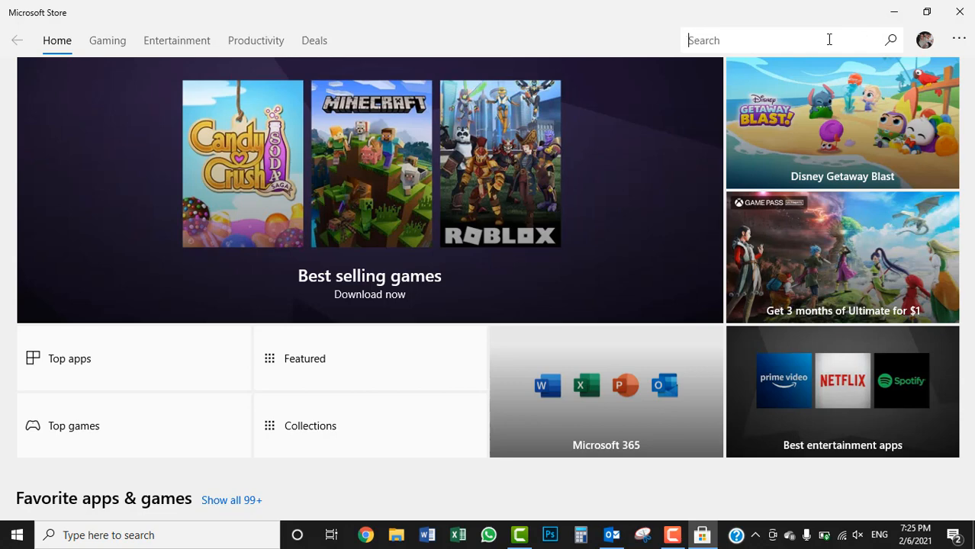
type("stan")
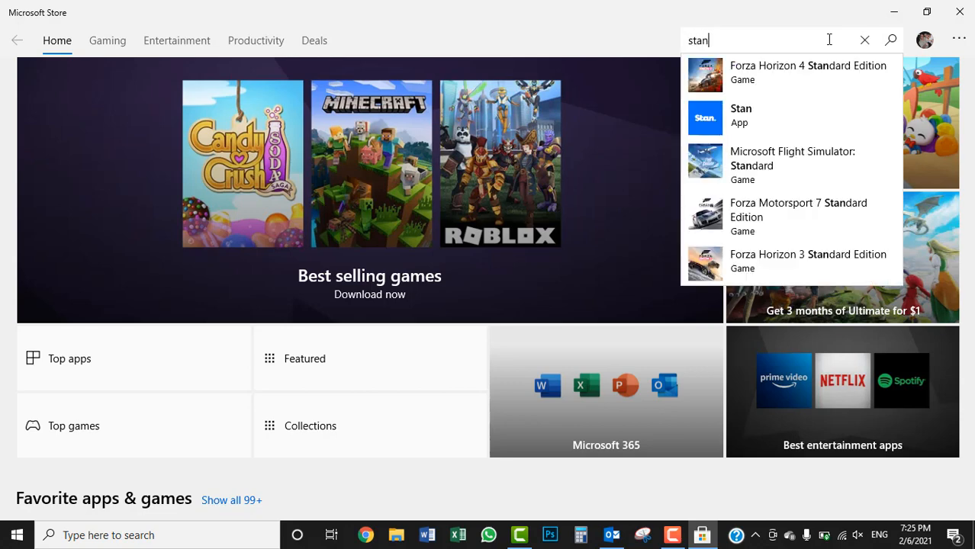
mouse_move(756, 119)
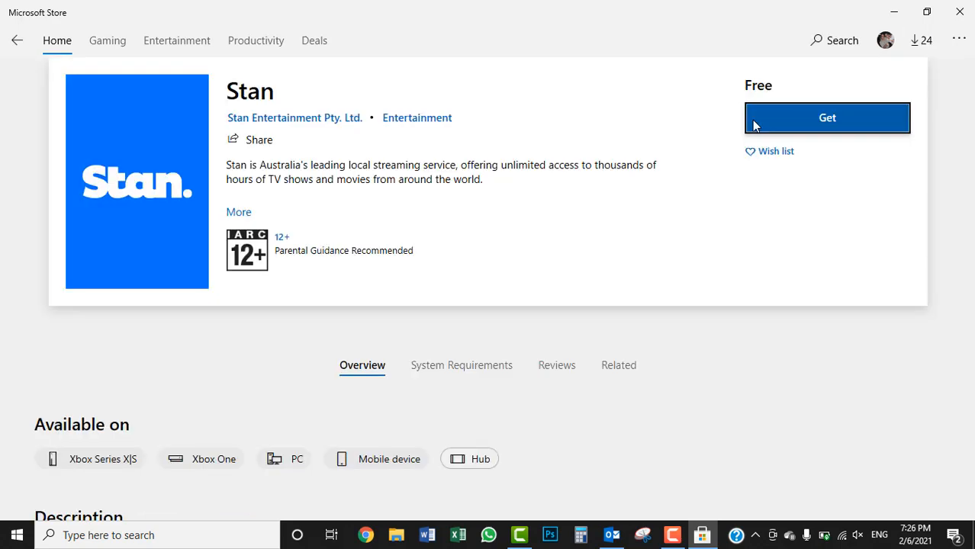
mouse_move(833, 134)
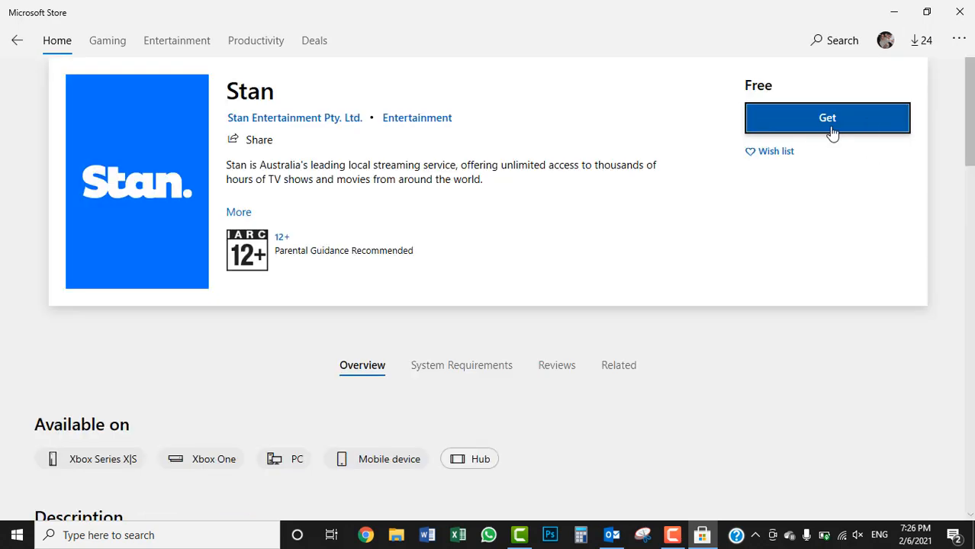
Get the free Stan app and wait until it reports as installed
left_click(827, 117)
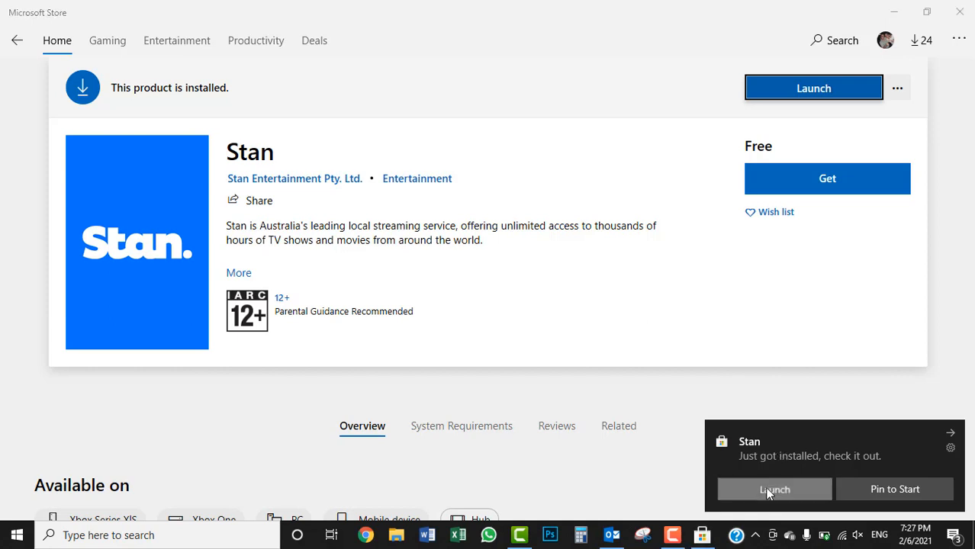
Launch Stan from the install notification, maximize its login window, then close the app
left_click(775, 488)
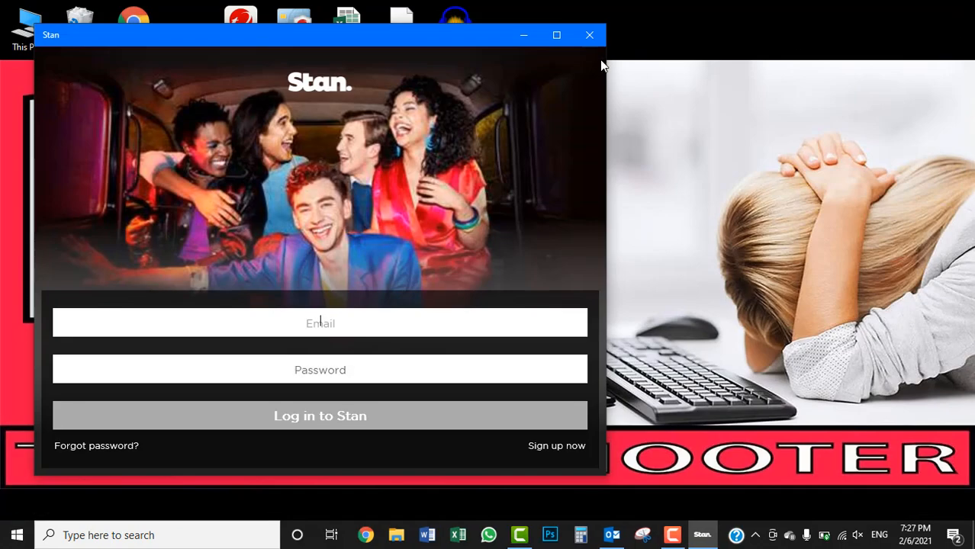
left_click_drag(305, 34, 419, 53)
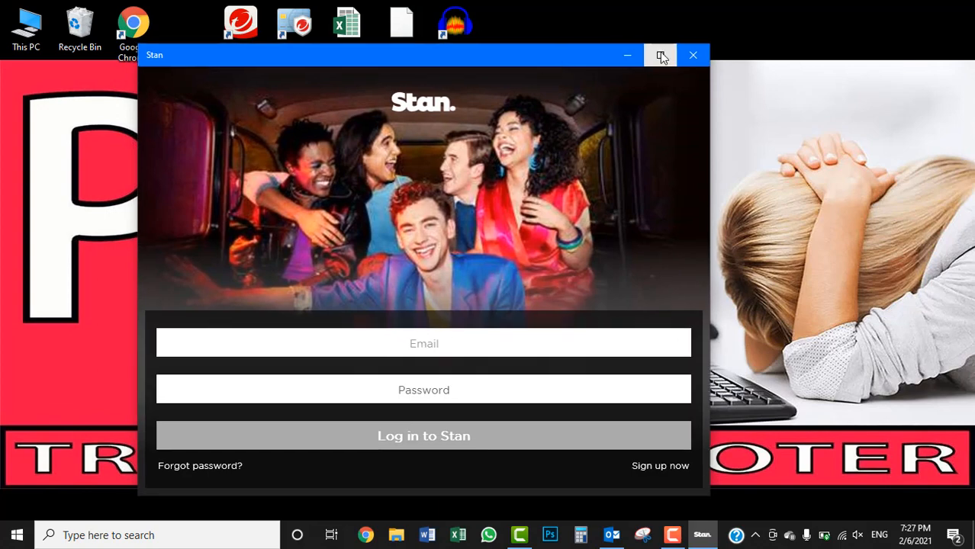
left_click(659, 55)
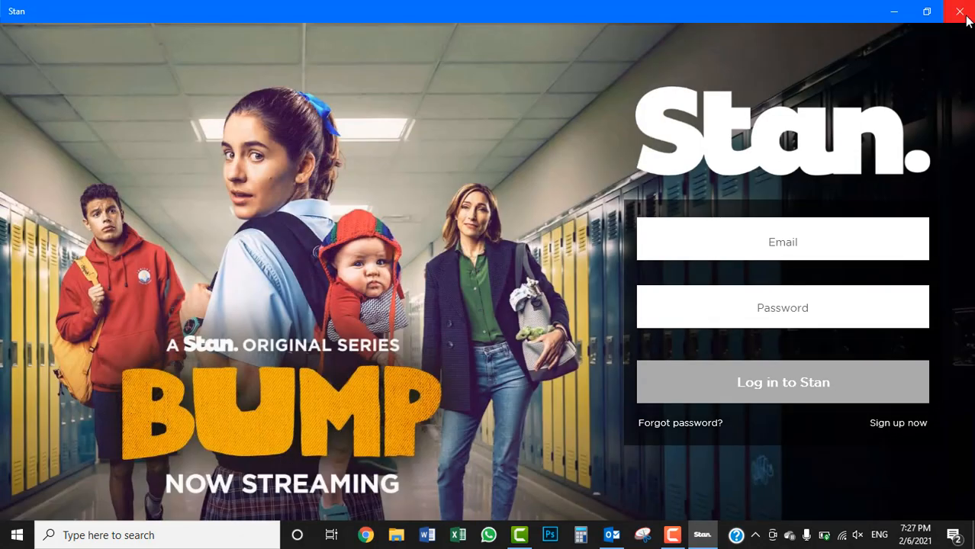
mouse_move(960, 13)
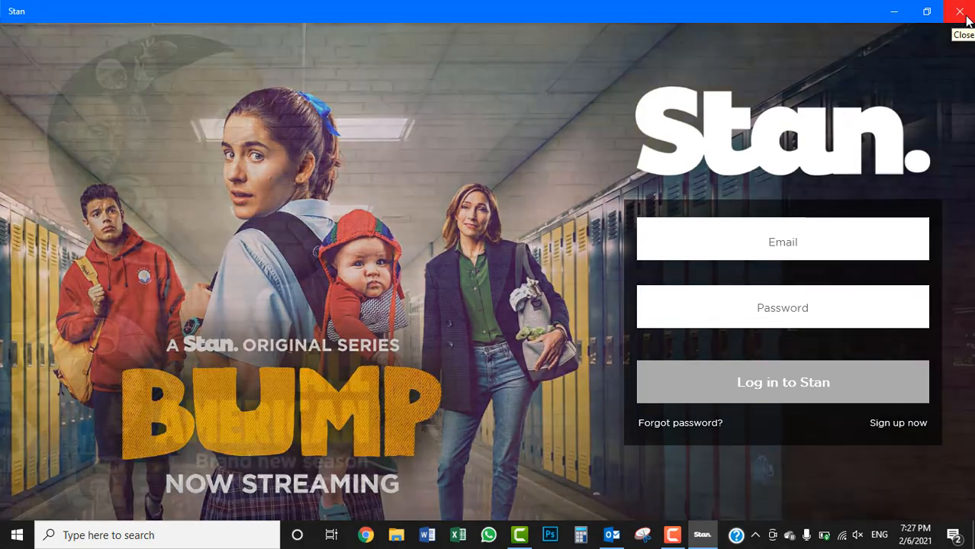
left_click(959, 12)
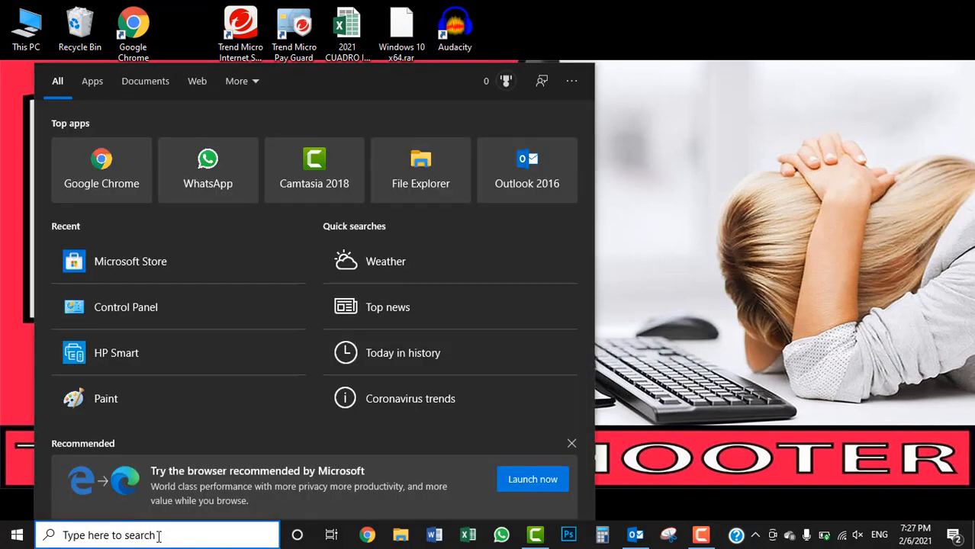
Search Start for 'stan' and pin the Stan result to the taskbar
type("stan")
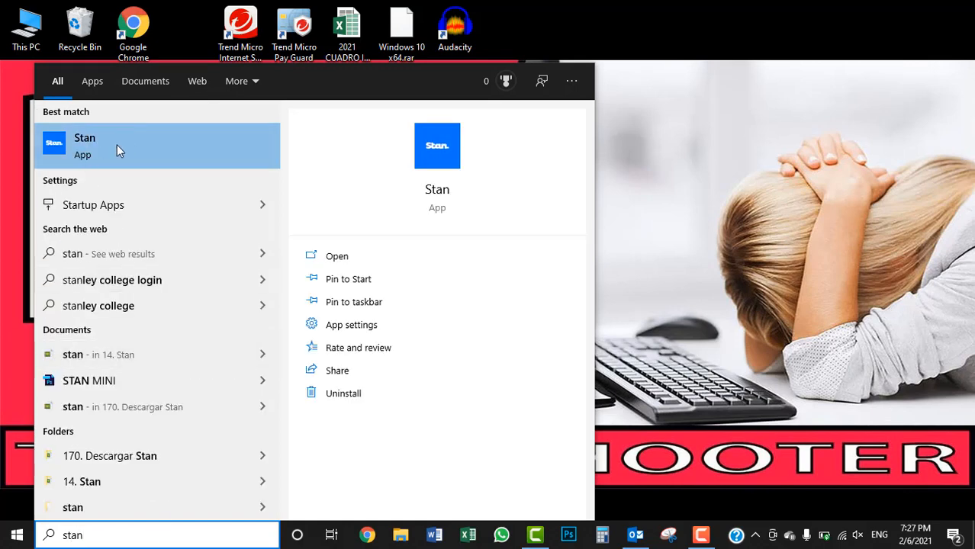
right_click(84, 145)
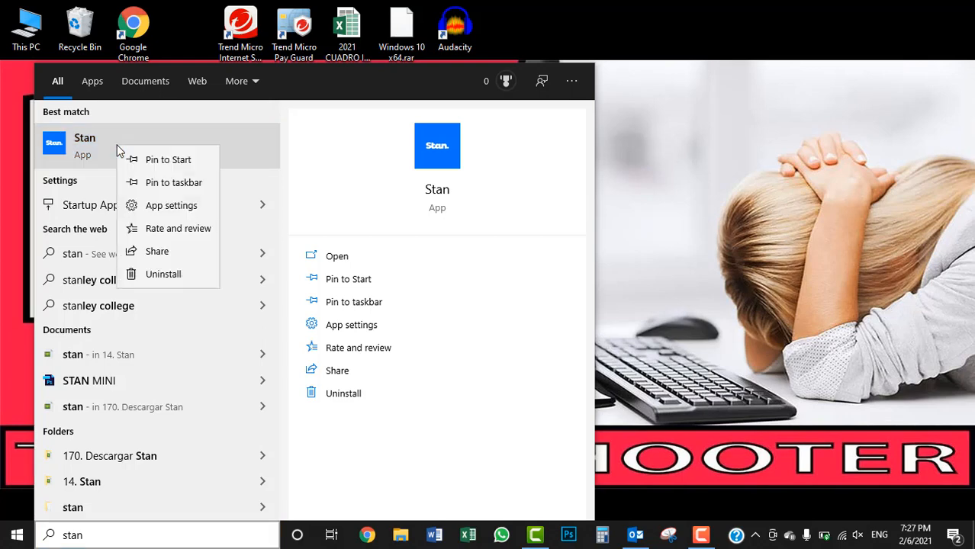
mouse_move(168, 189)
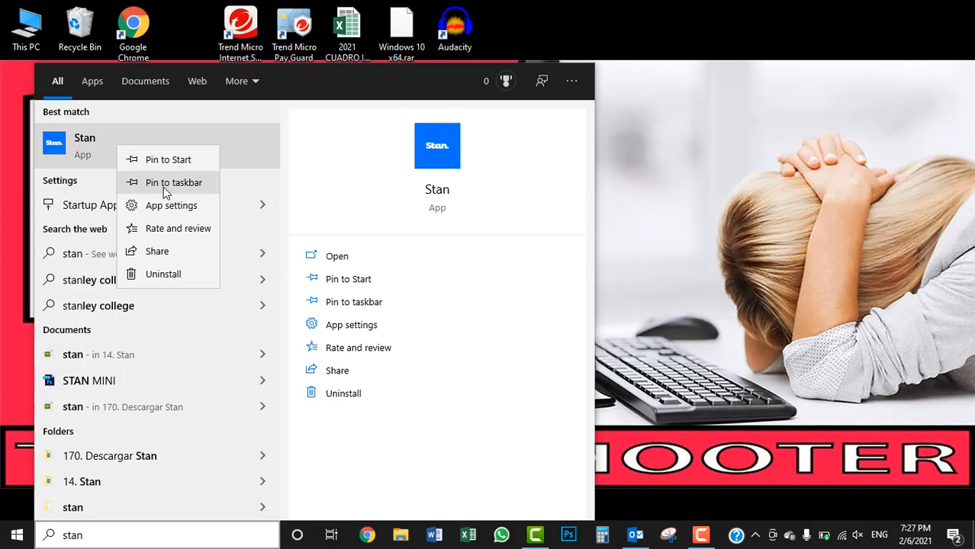
left_click(174, 183)
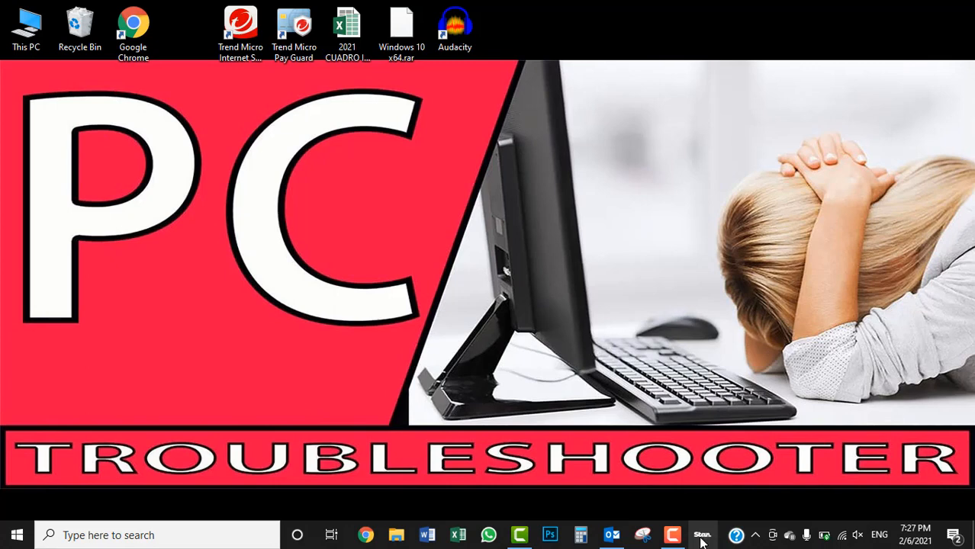
mouse_move(702, 534)
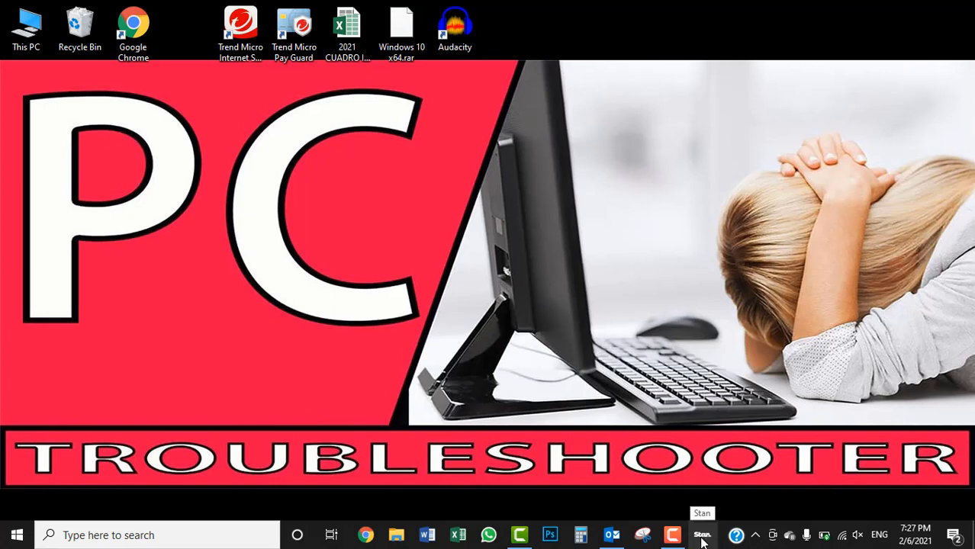
Launch Stan from its new taskbar pin to show the Email and Password login screen
left_click(702, 534)
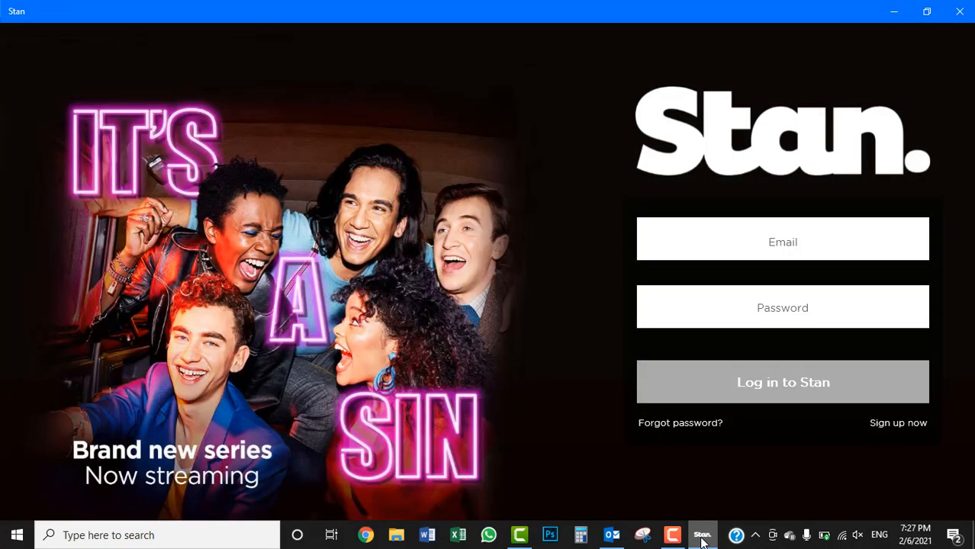
mouse_move(495, 312)
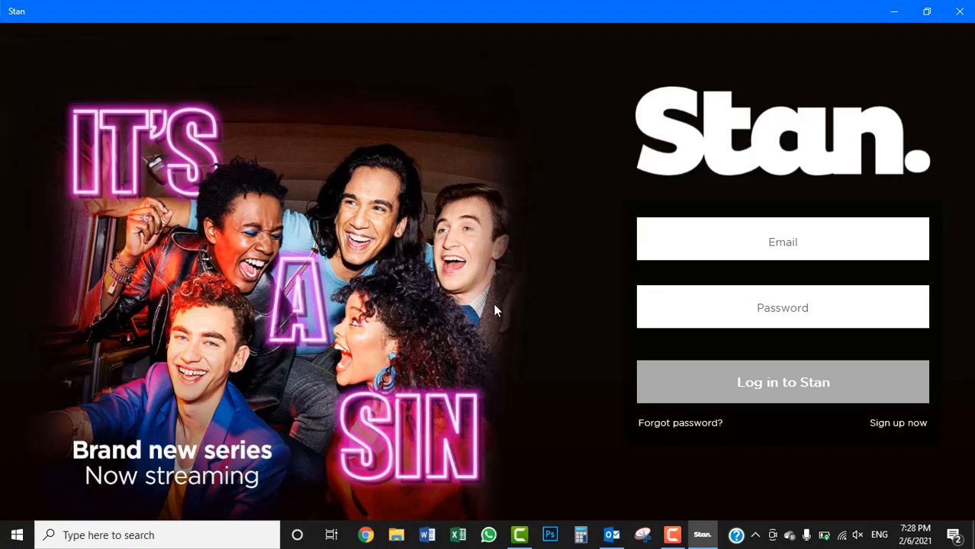